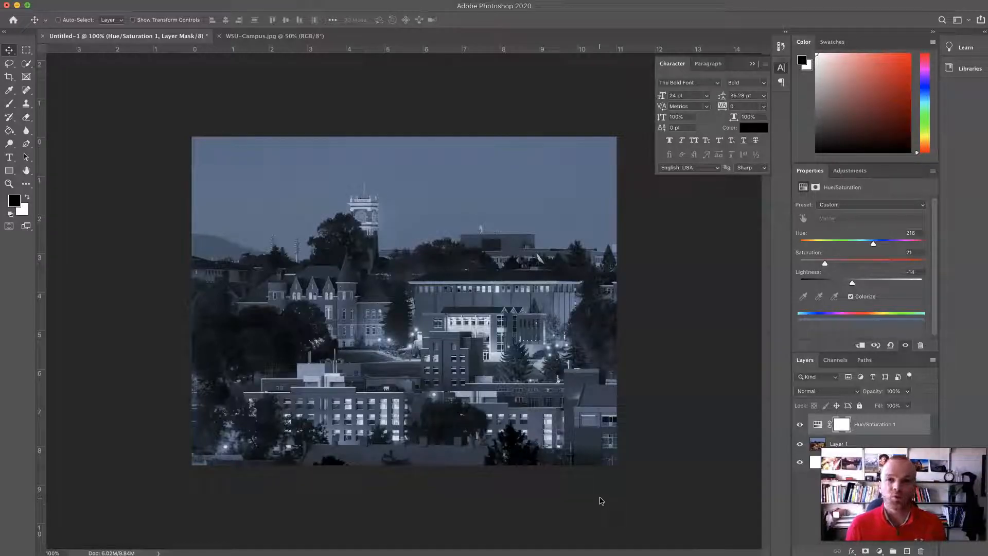
{"action": "mouse_move", "coordinate": [601, 478]}
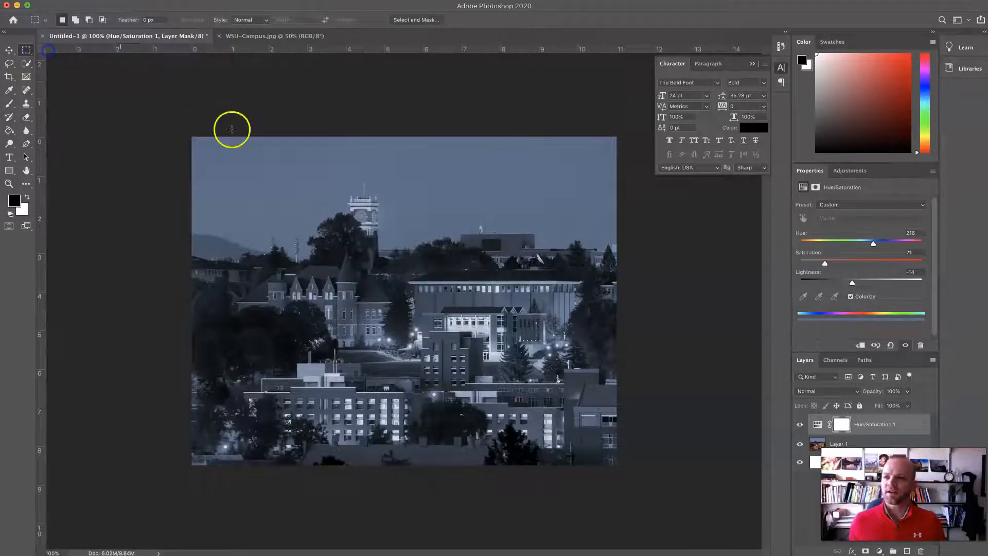
- Draw a rectangular marquee selection inside the campus photo for the Levels adjustment
{"action": "left_click_drag", "start_coordinate": [231, 129], "coordinate": [591, 431]}
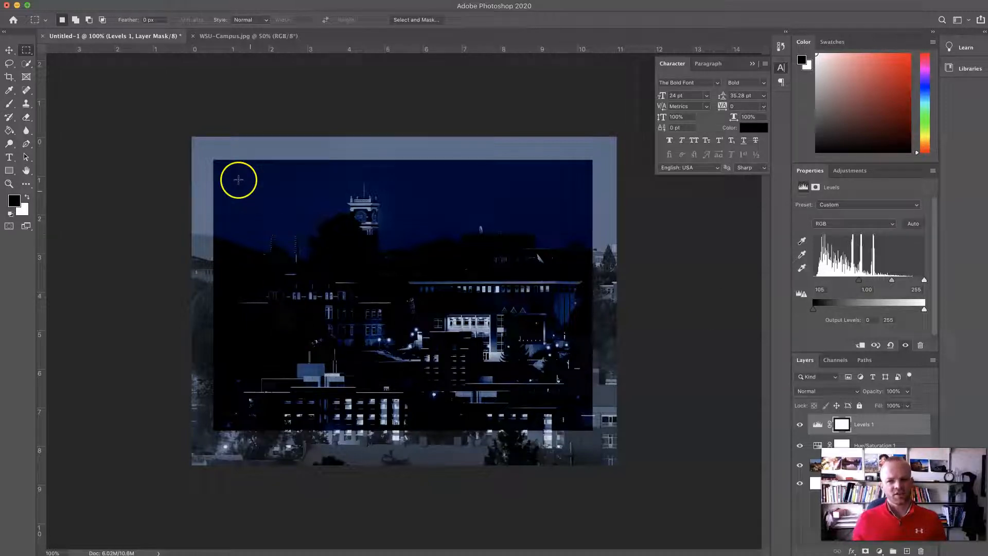
{"action": "mouse_move", "coordinate": [589, 361]}
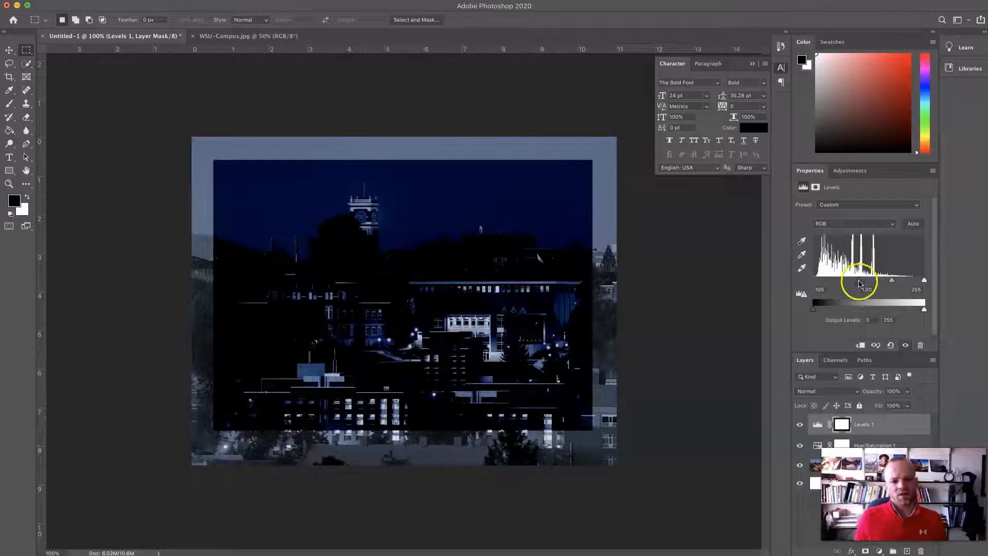
- Drag the Levels midtone slider to brighten the inner rectangle, then fine-tune it
{"action": "left_click_drag", "start_coordinate": [864, 280], "coordinate": [828, 280]}
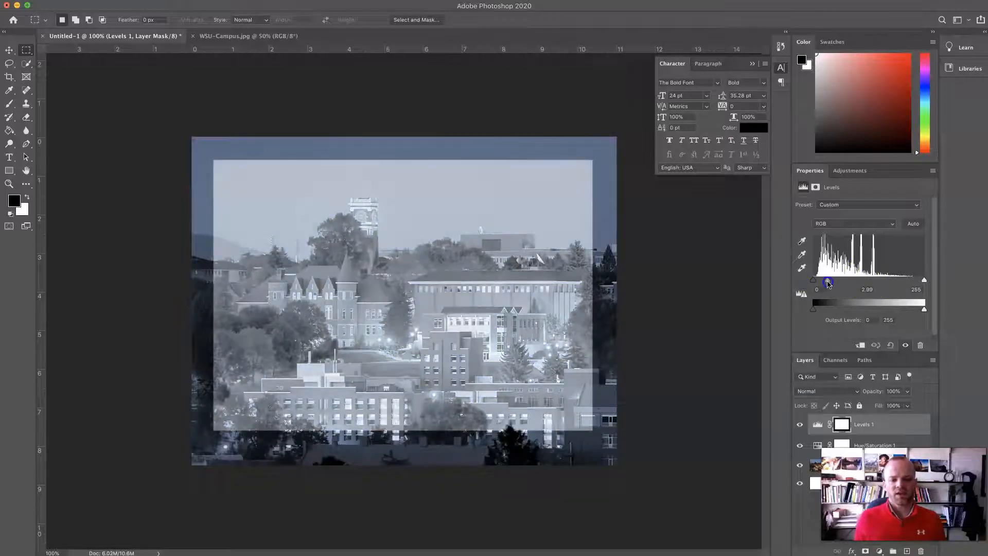
{"action": "left_click_drag", "start_coordinate": [828, 283], "coordinate": [836, 282]}
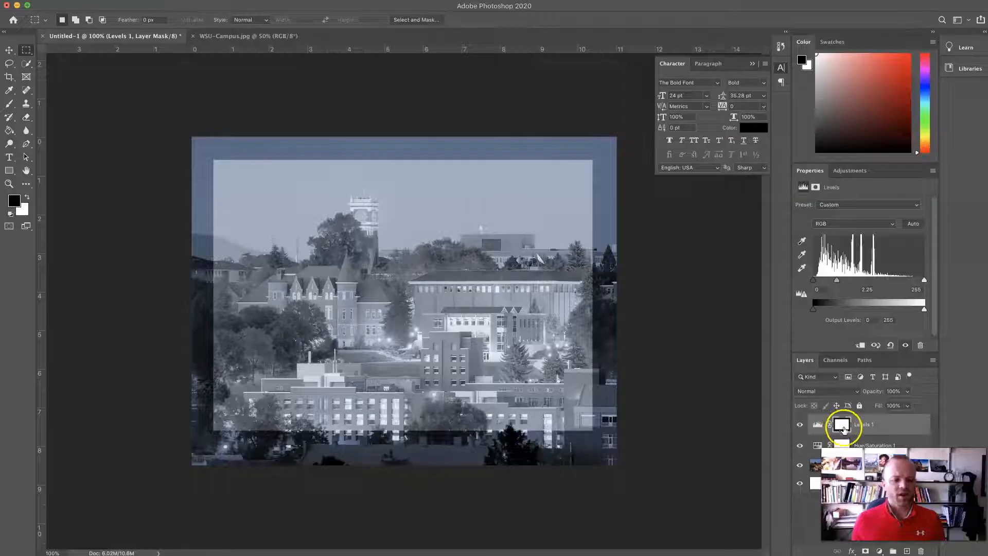
{"action": "mouse_move", "coordinate": [843, 426]}
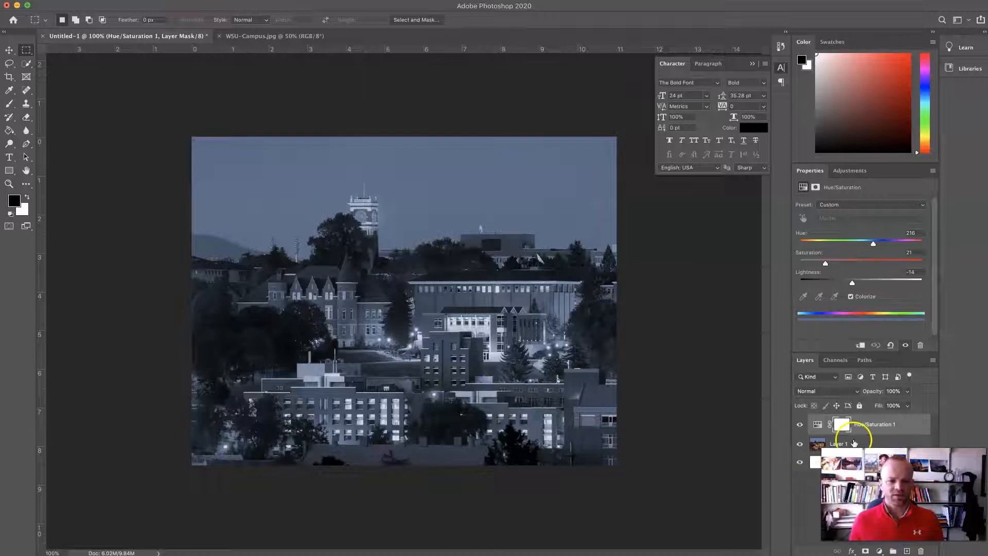
- Erase two strokes across the upper-left sky on the campus photo layer
{"action": "left_click", "coordinate": [840, 444]}
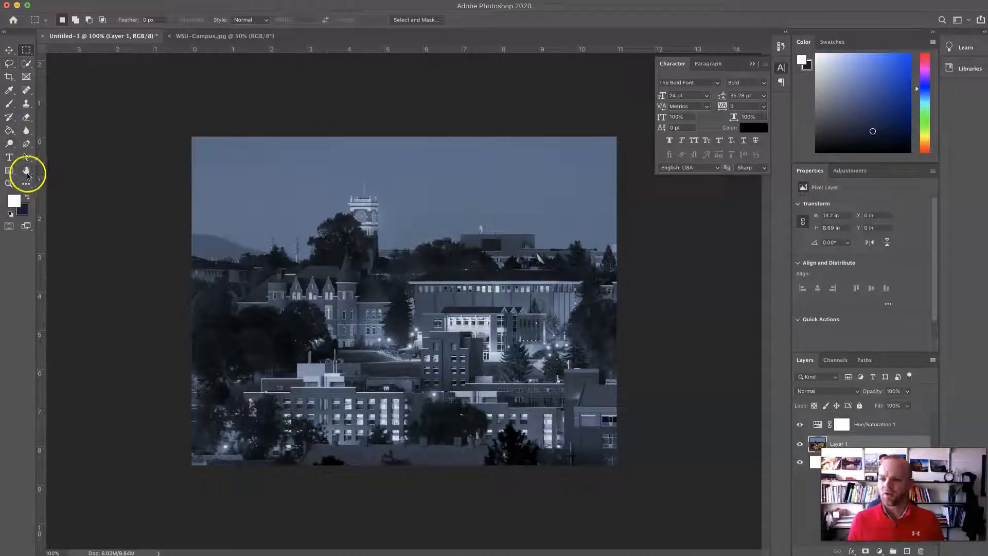
{"action": "left_click", "coordinate": [10, 117]}
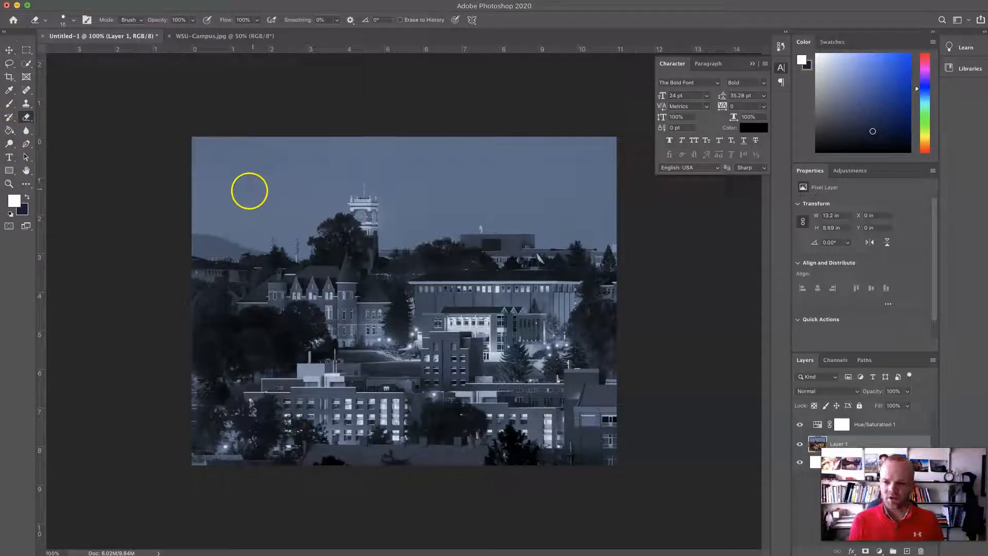
{"action": "left_click_drag", "start_coordinate": [246, 191], "coordinate": [355, 155]}
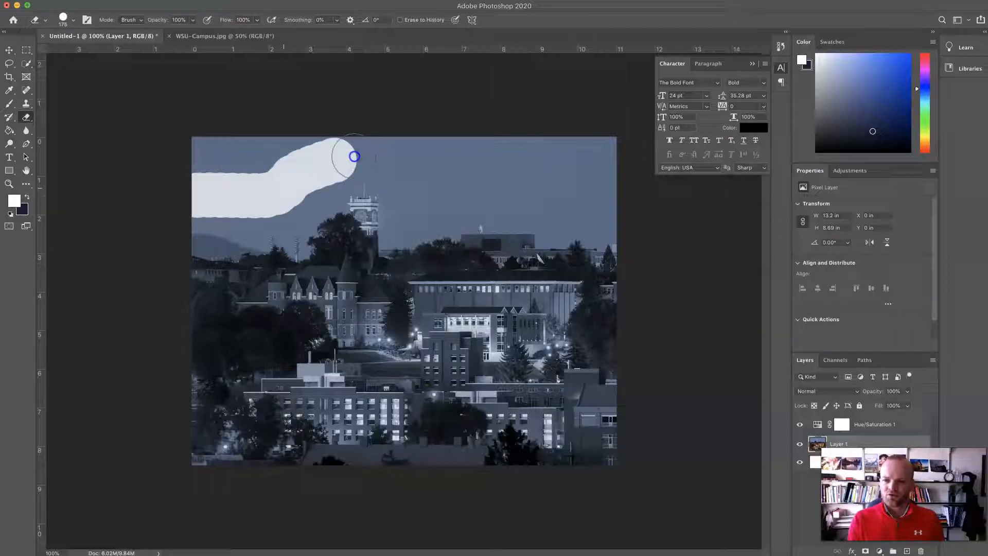
{"action": "left_click_drag", "start_coordinate": [353, 156], "coordinate": [182, 166]}
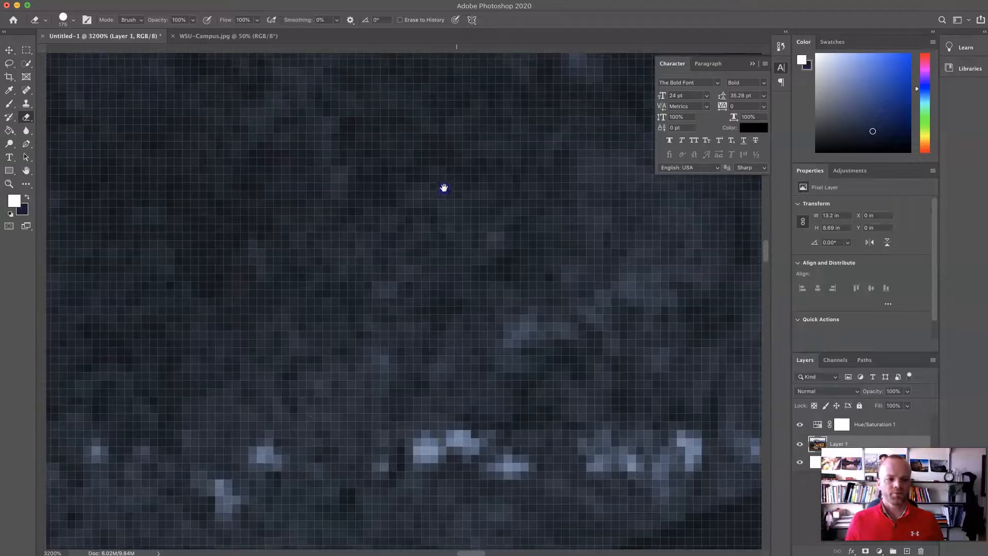
{"action": "left_click_drag", "start_coordinate": [443, 188], "coordinate": [433, 497]}
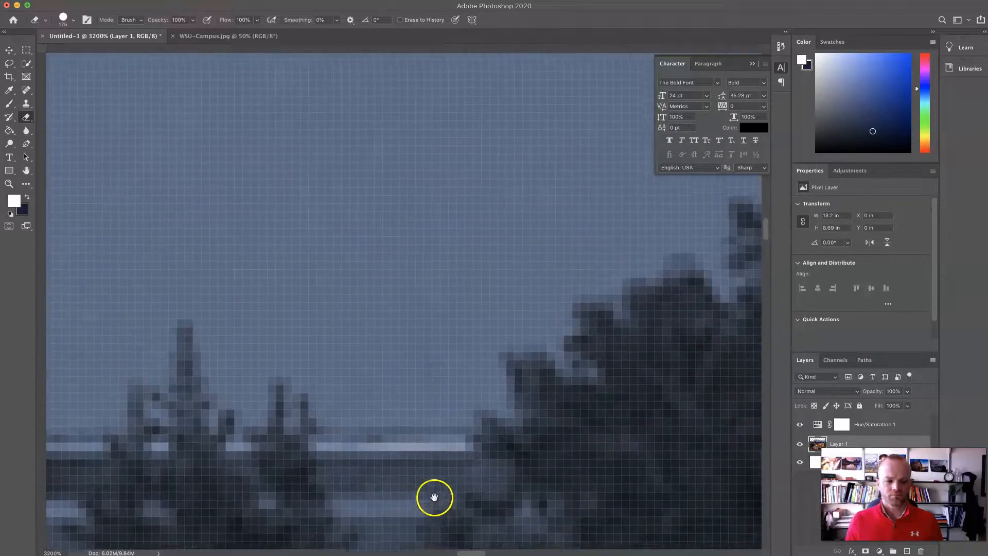
{"action": "left_click_drag", "start_coordinate": [434, 497], "coordinate": [471, 181]}
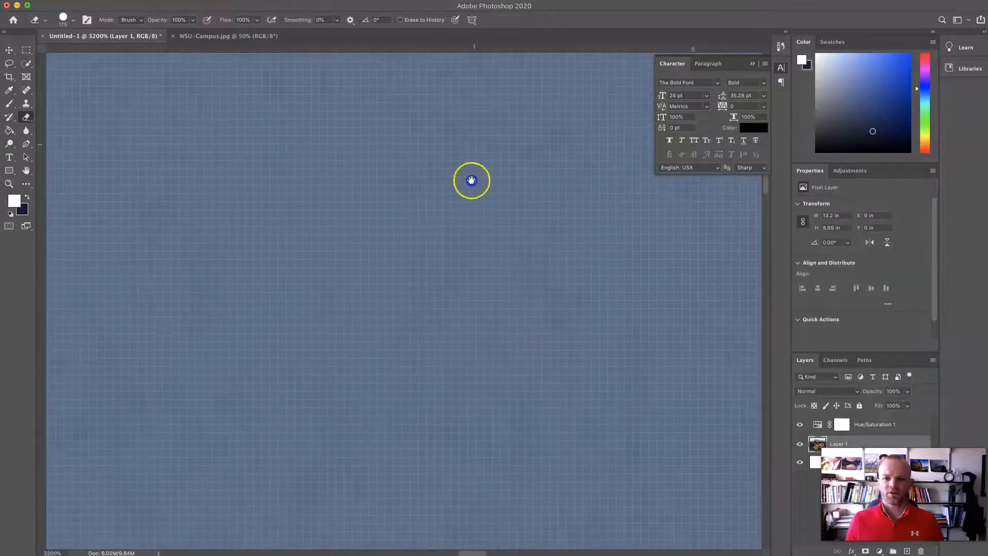
{"action": "left_click_drag", "start_coordinate": [471, 181], "coordinate": [514, 139]}
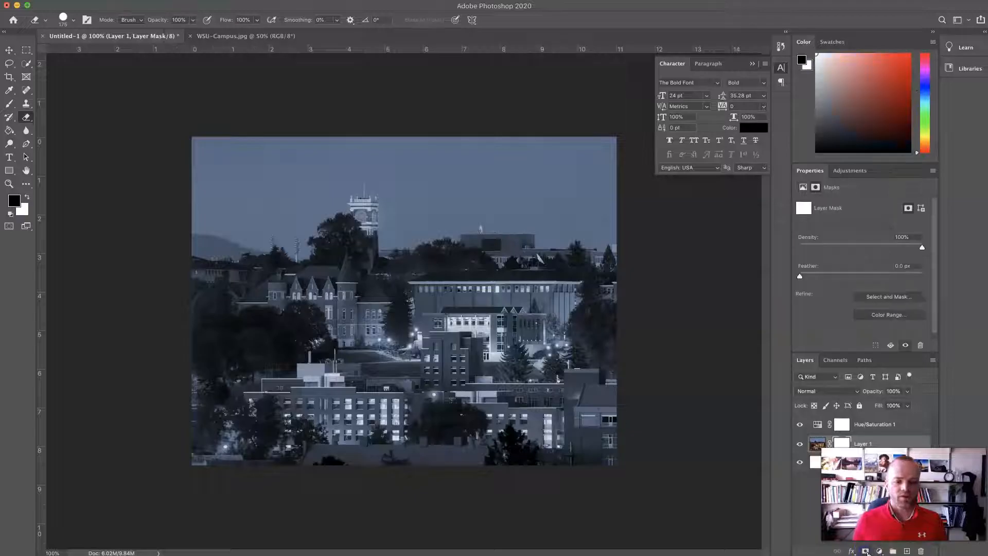
{"action": "mouse_move", "coordinate": [292, 222]}
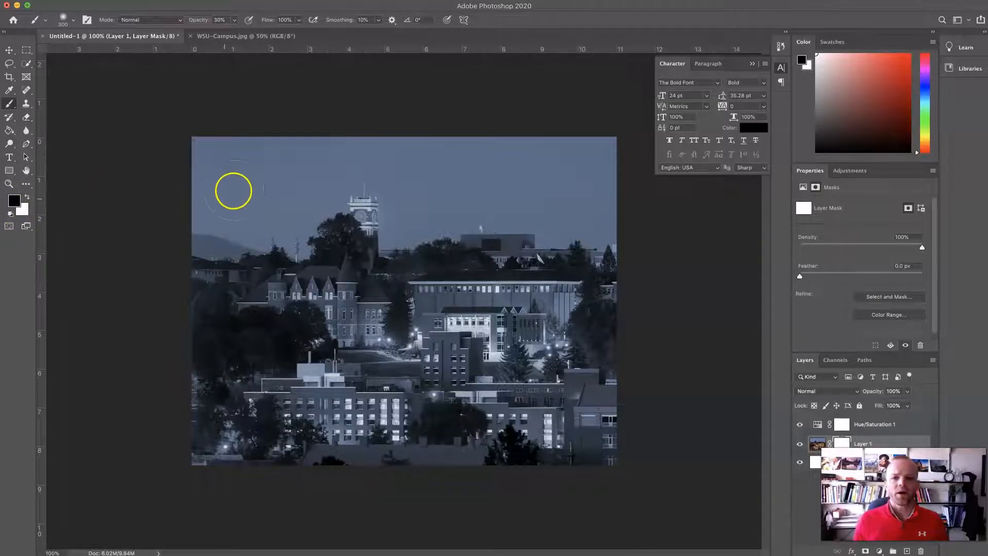
- Paint a soft stroke across the sky on the campus photo's layer mask
{"action": "left_click_drag", "start_coordinate": [233, 191], "coordinate": [571, 175]}
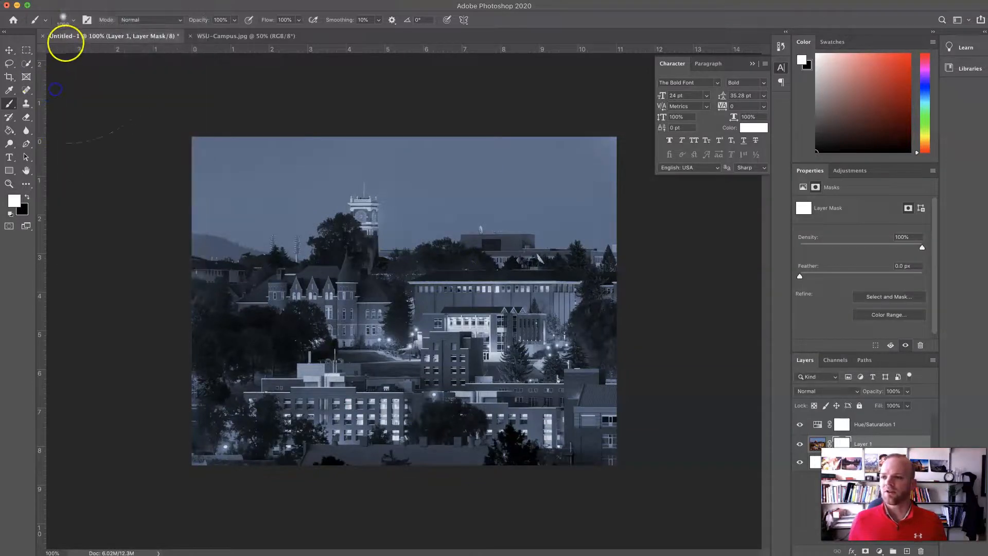
- Switch to a hard round brush and paint black on the mask to hide another round area
{"action": "left_click", "coordinate": [62, 19]}
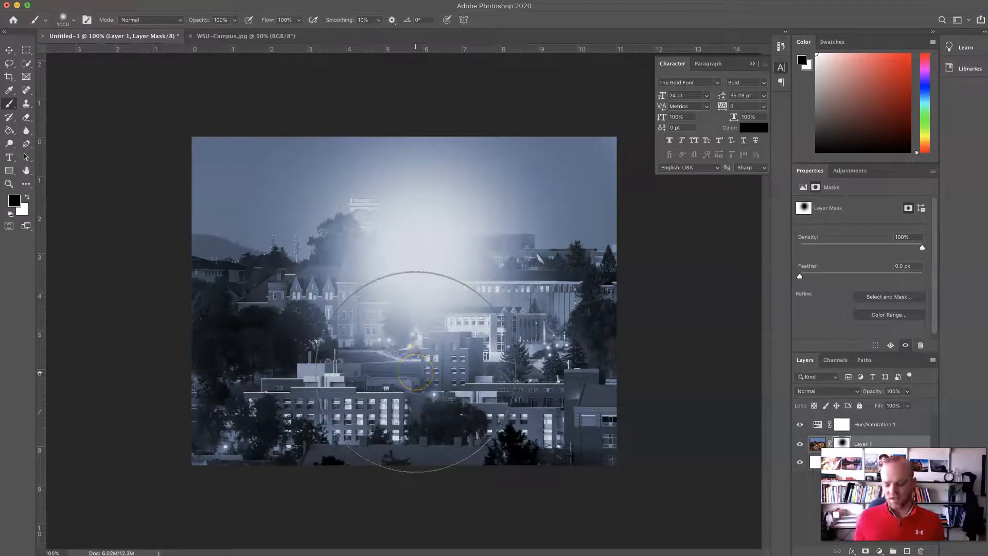
{"action": "left_click", "coordinate": [68, 19]}
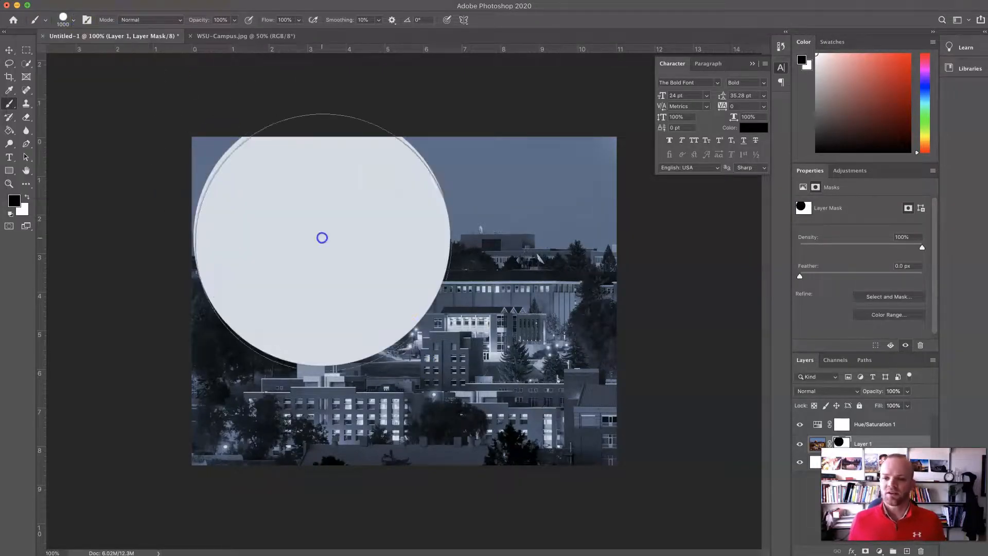
{"action": "left_click_drag", "start_coordinate": [321, 237], "coordinate": [389, 479]}
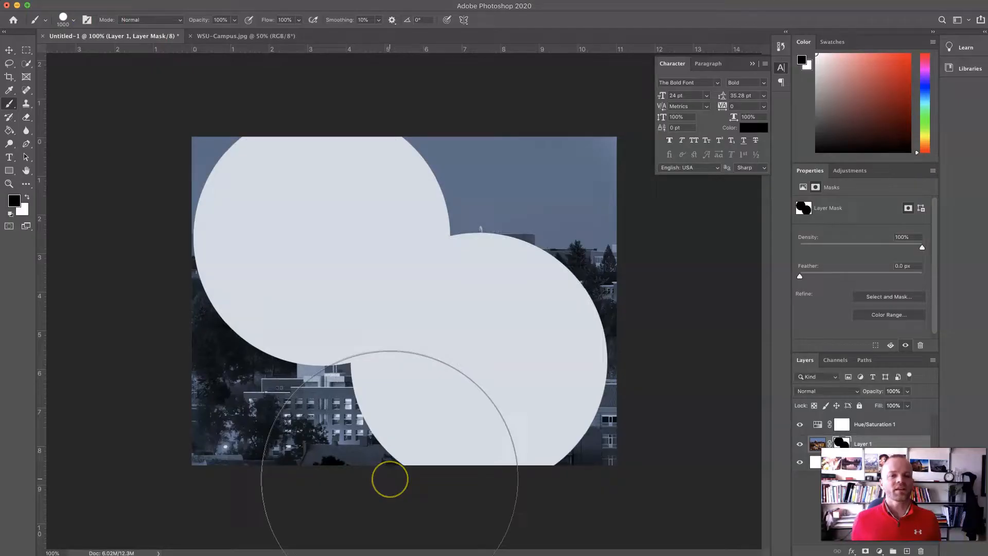